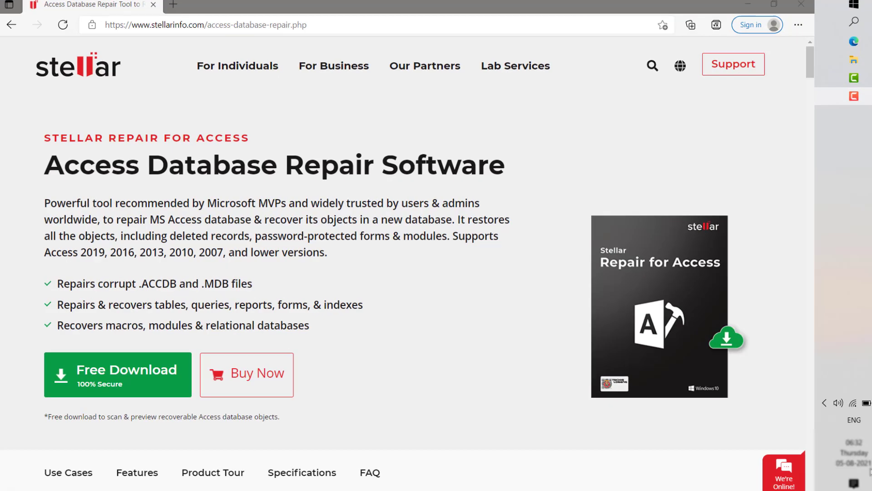
Scroll the Stellar Repair for Access product page while StellarRepairforAccess.exe downloads
{"action": "scroll", "scroll_direction": "down", "scroll_amount": 3}
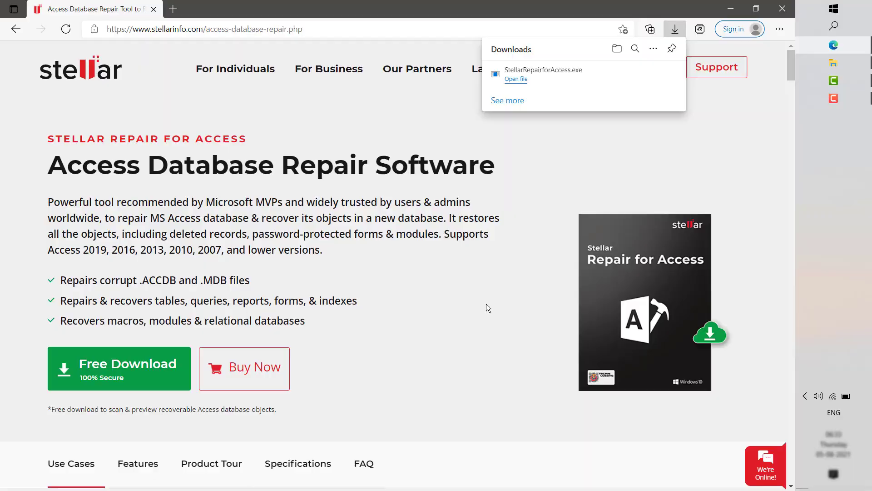
Run the installer, accept the license and keep the default existing install folder
{"action": "left_click", "coordinate": [515, 78]}
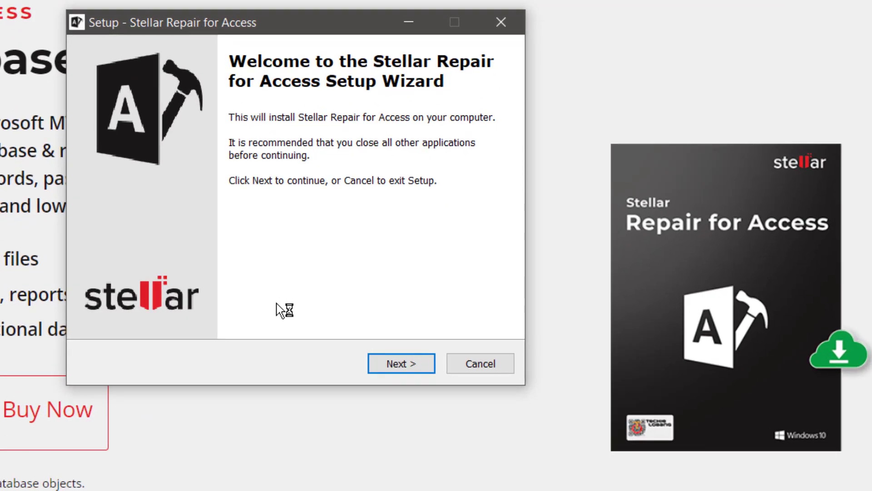
{"action": "mouse_move", "coordinate": [107, 88]}
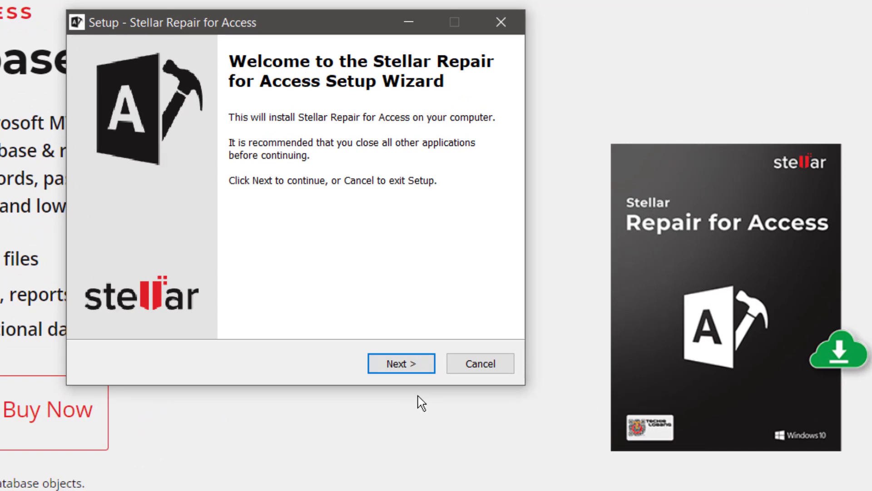
{"action": "left_click", "coordinate": [400, 362]}
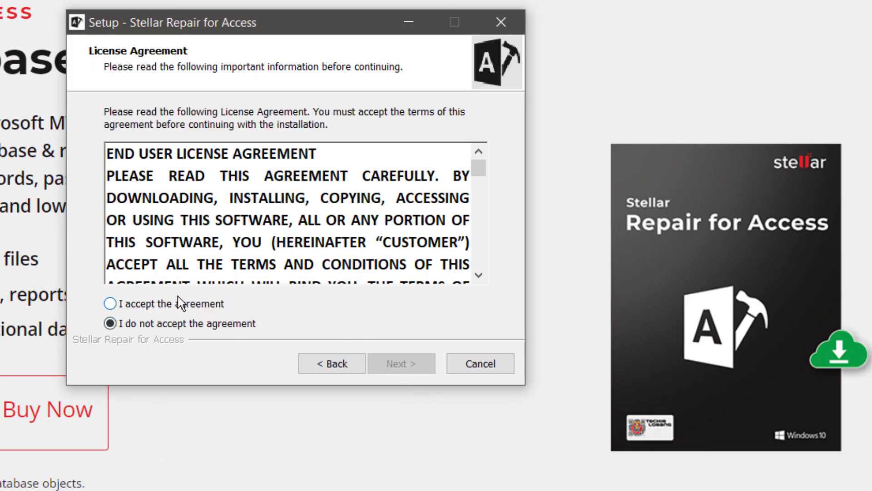
{"action": "left_click", "coordinate": [401, 364]}
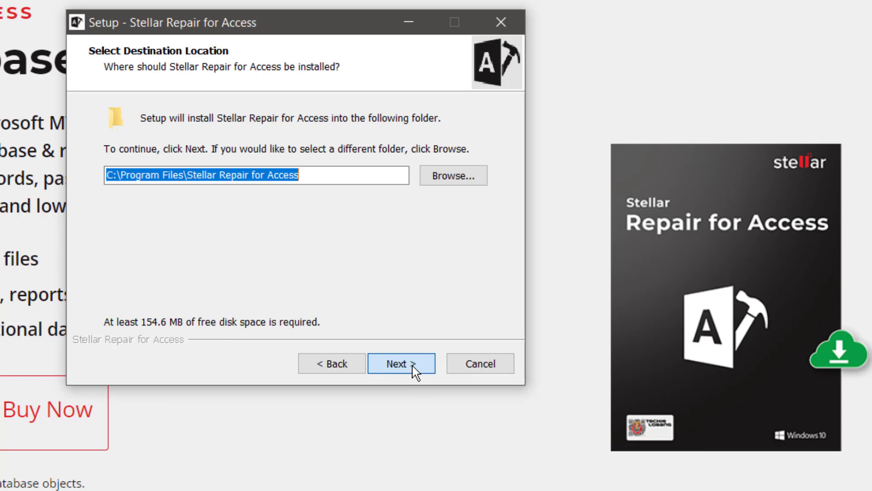
{"action": "mouse_move", "coordinate": [175, 239]}
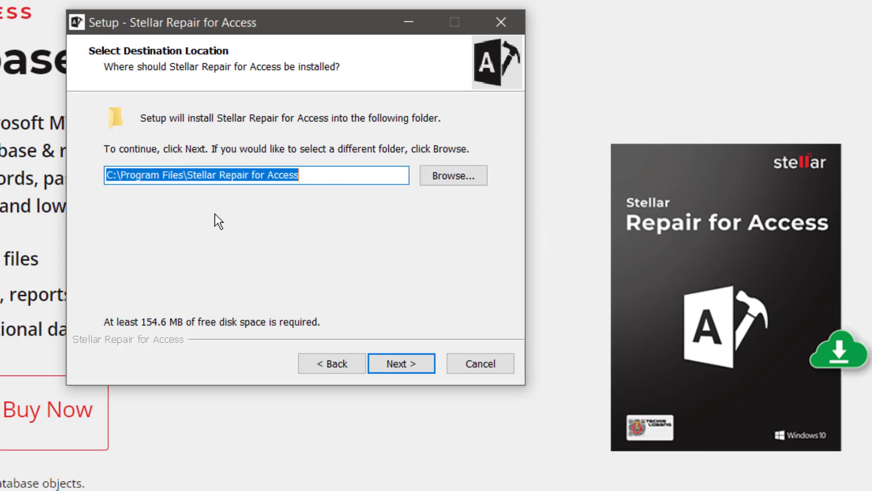
{"action": "mouse_move", "coordinate": [524, 446]}
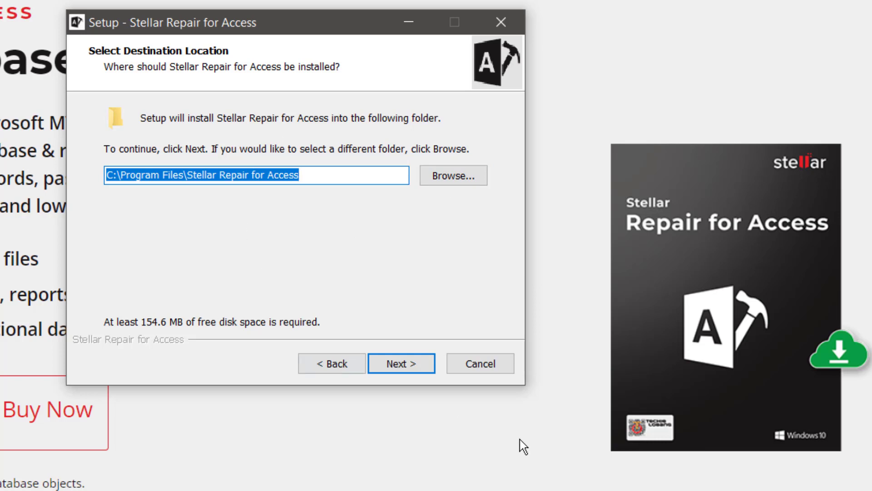
{"action": "left_click", "coordinate": [401, 363]}
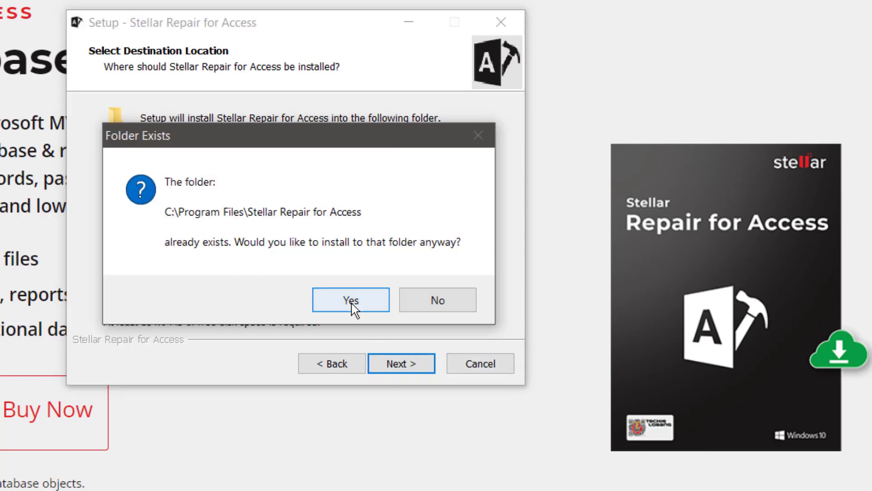
{"action": "left_click", "coordinate": [351, 299]}
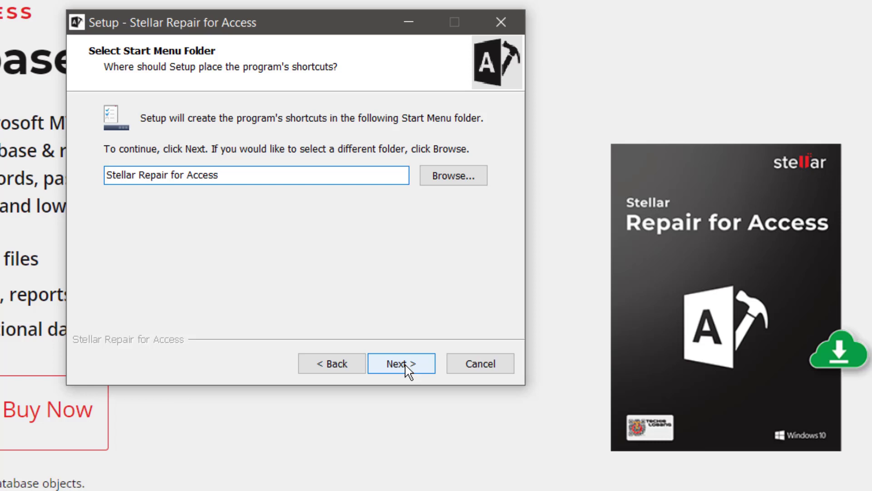
Keep the default shortcuts folder and a desktop icon, then start the installation
{"action": "left_click", "coordinate": [401, 364]}
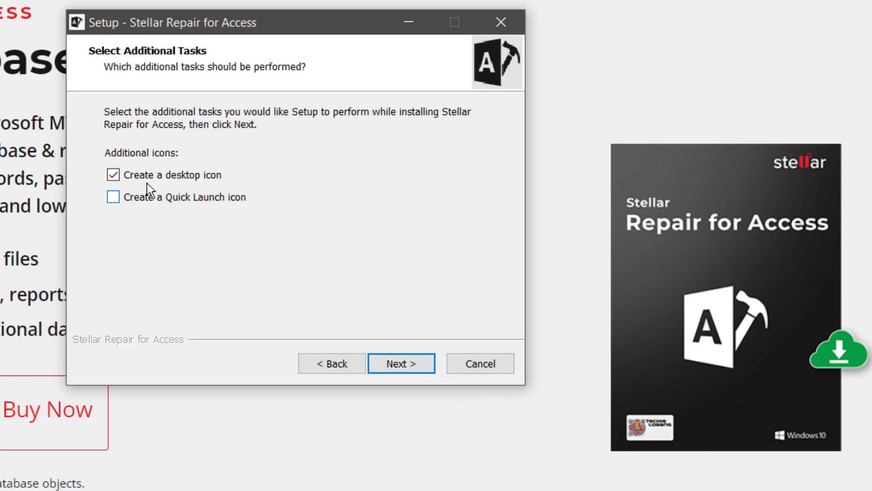
{"action": "mouse_move", "coordinate": [135, 171]}
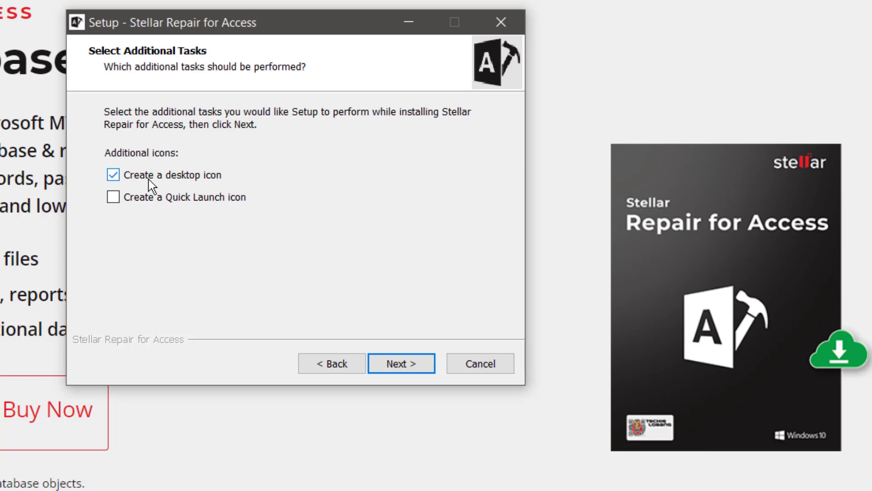
{"action": "mouse_move", "coordinate": [217, 225]}
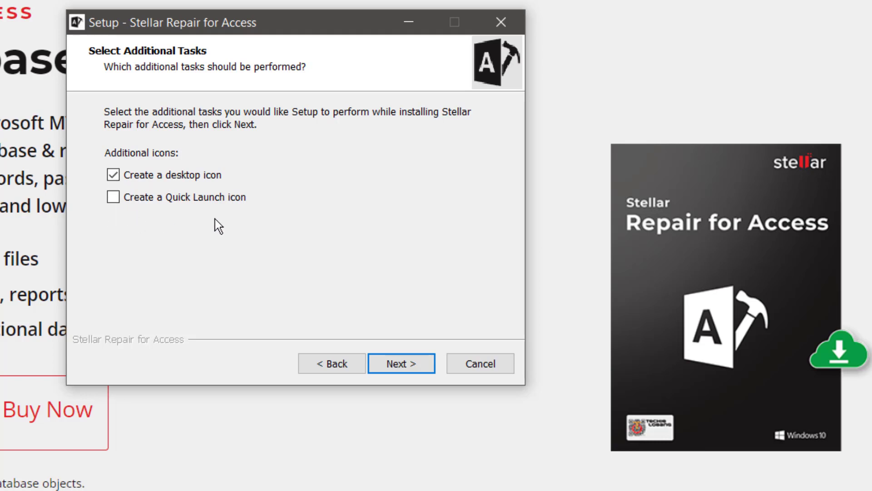
{"action": "left_click", "coordinate": [401, 363]}
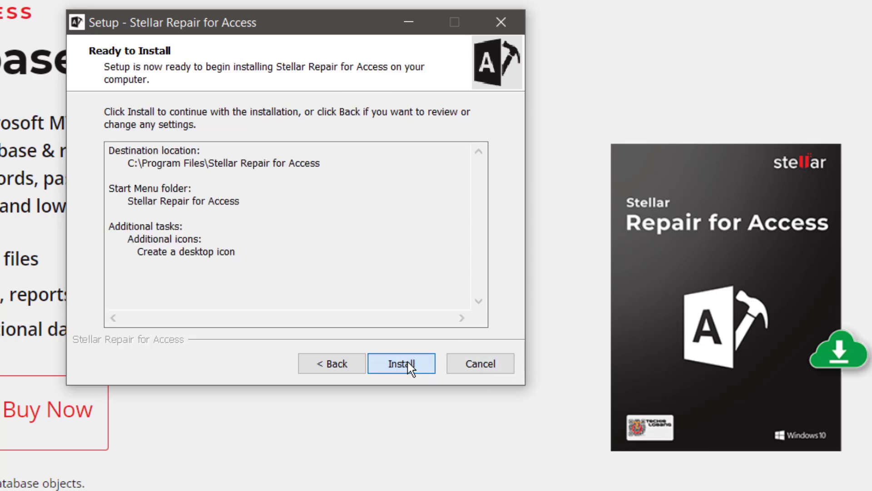
{"action": "left_click", "coordinate": [401, 363]}
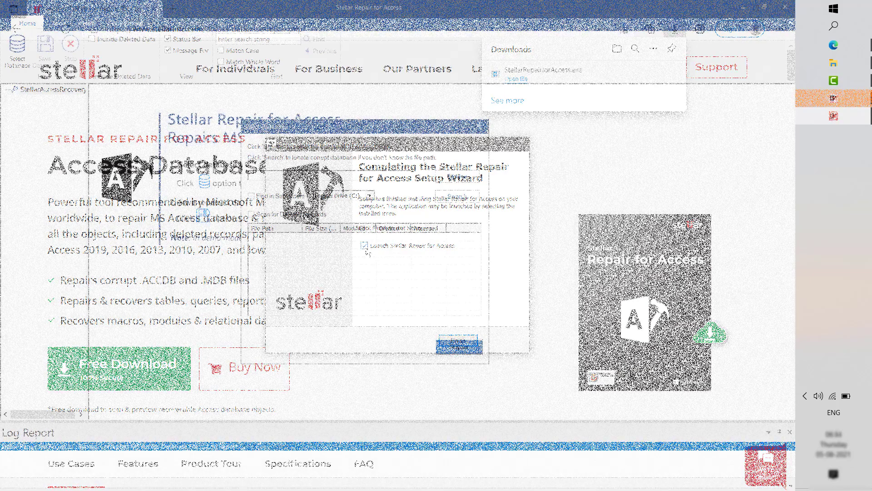
Launch the program from setup and keep Logical Drive (C:) as the database search location
{"action": "left_click", "coordinate": [457, 342]}
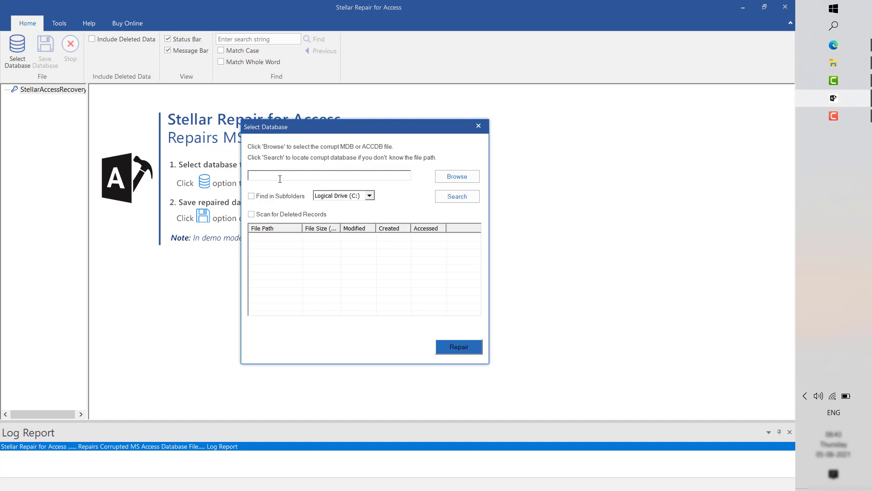
{"action": "mouse_move", "coordinate": [272, 171]}
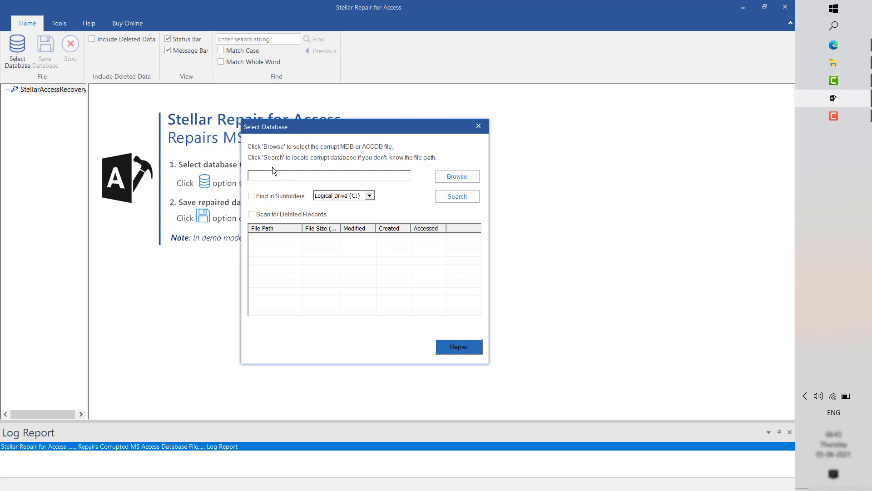
{"action": "mouse_move", "coordinate": [420, 231]}
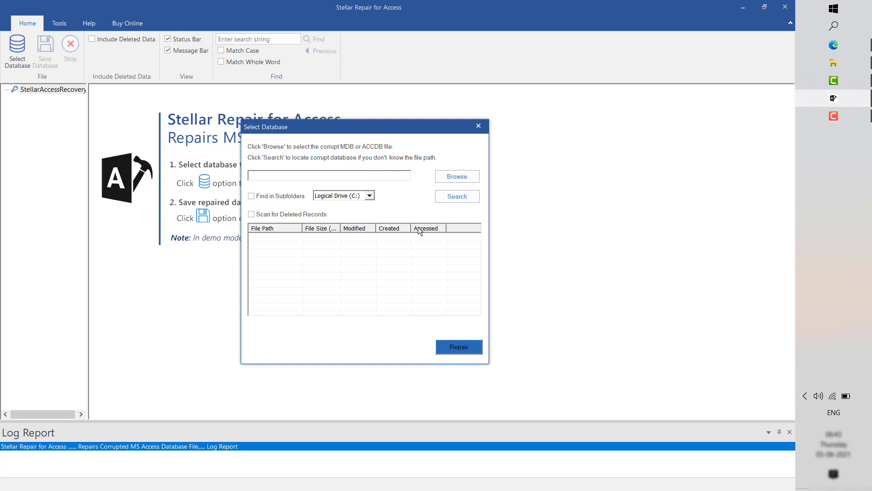
{"action": "mouse_move", "coordinate": [237, 188]}
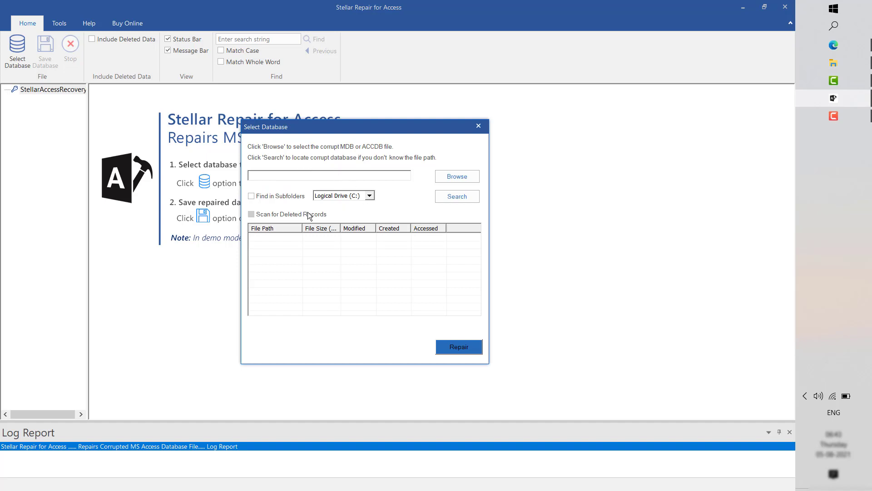
{"action": "left_click", "coordinate": [369, 195]}
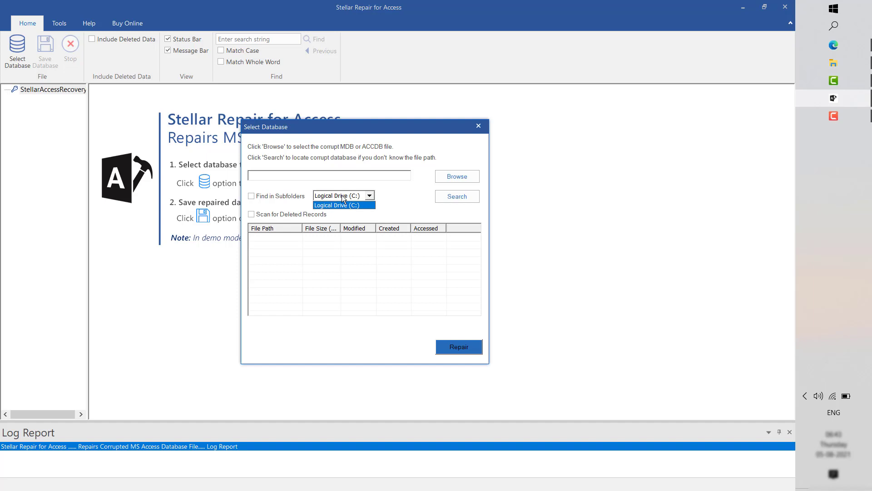
{"action": "left_click", "coordinate": [339, 205]}
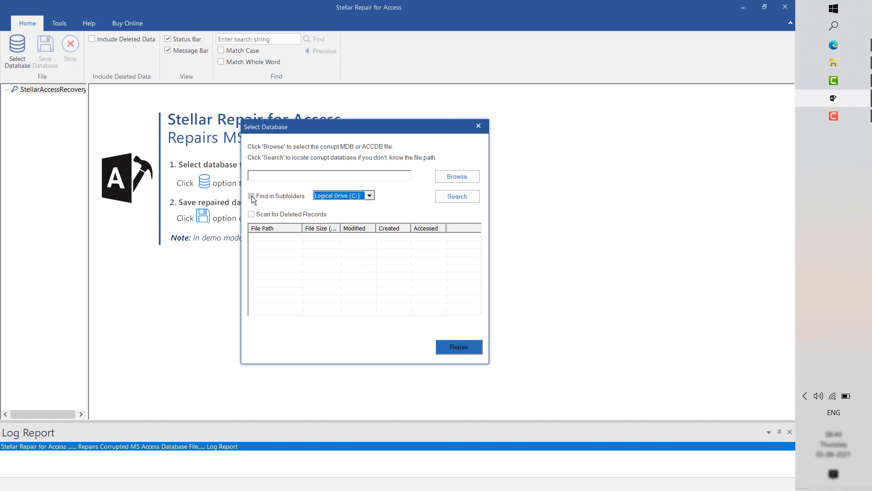
{"action": "left_click", "coordinate": [369, 195]}
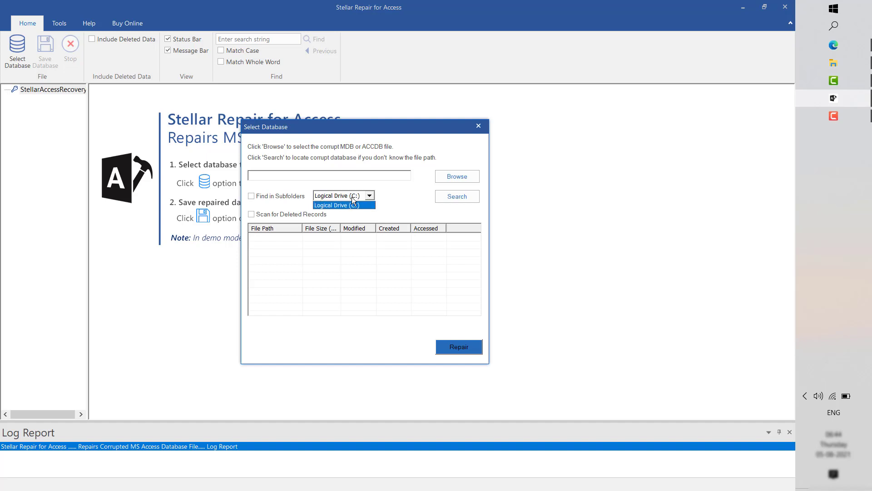
{"action": "left_click", "coordinate": [338, 196]}
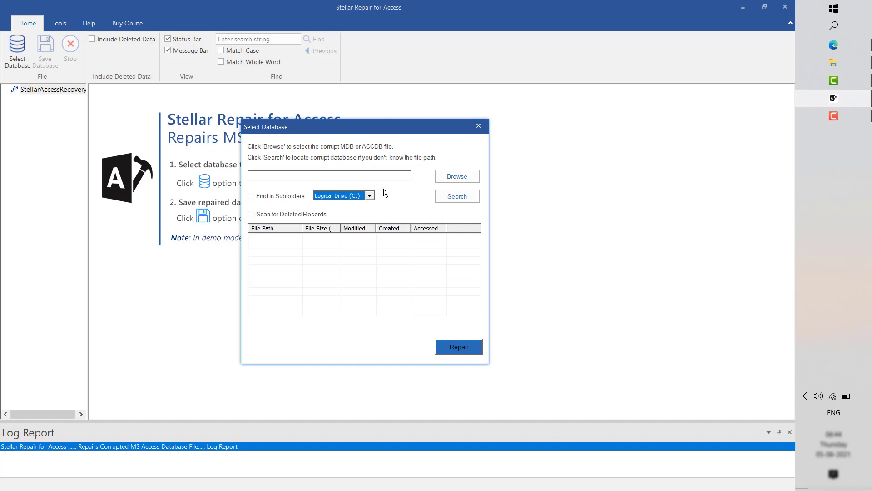
{"action": "mouse_move", "coordinate": [406, 187]}
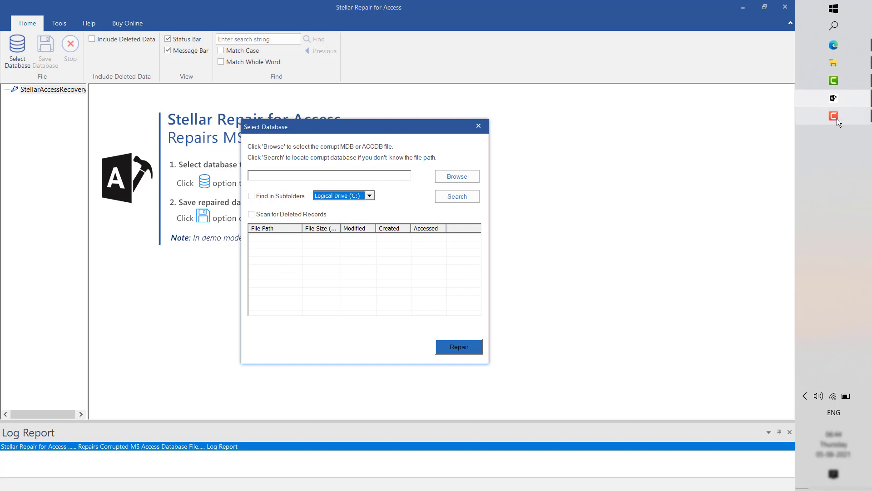
Open PCResale Customer Database.accdb in Access to see the unrecognized database format error
{"action": "left_click", "coordinate": [456, 177]}
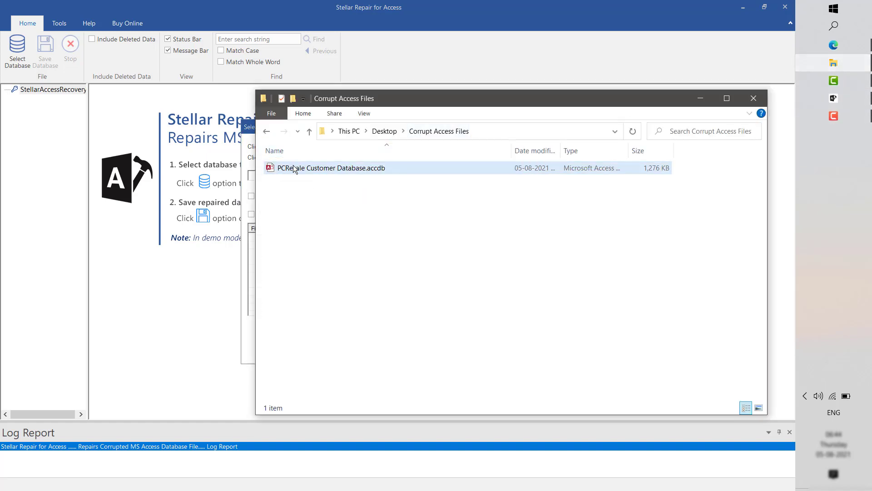
{"action": "mouse_move", "coordinate": [313, 172]}
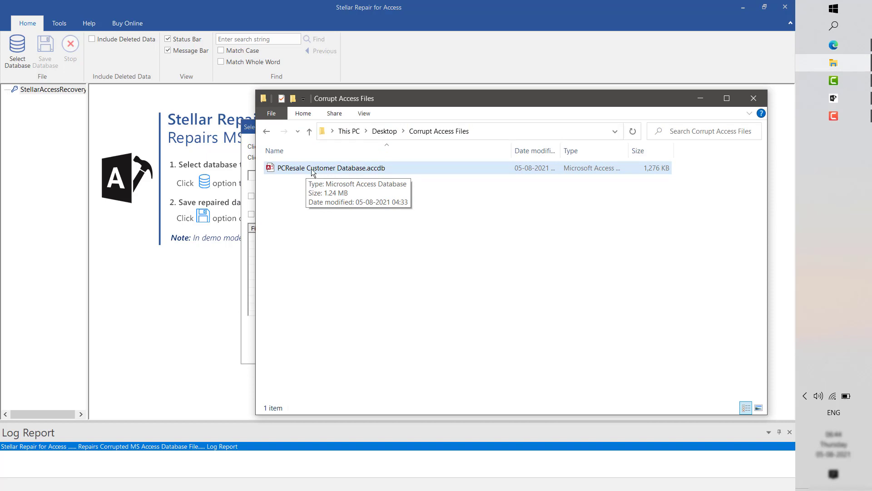
{"action": "mouse_move", "coordinate": [332, 172]}
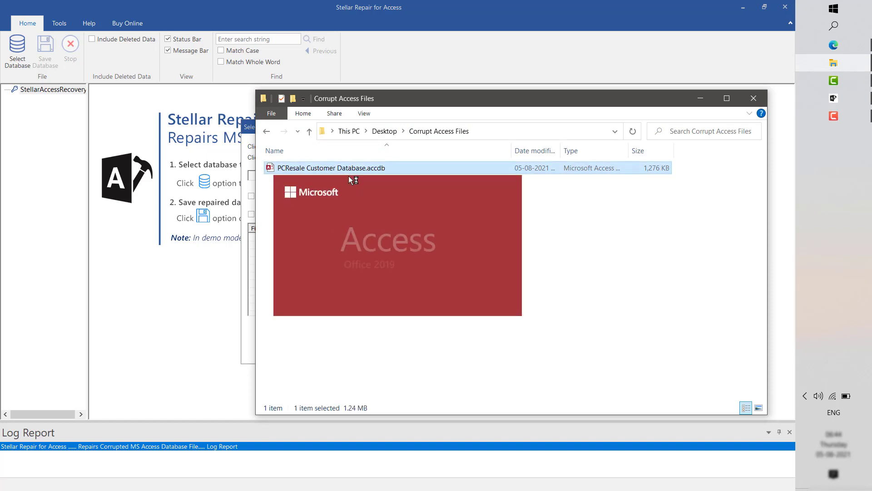
{"action": "double_click", "coordinate": [331, 167]}
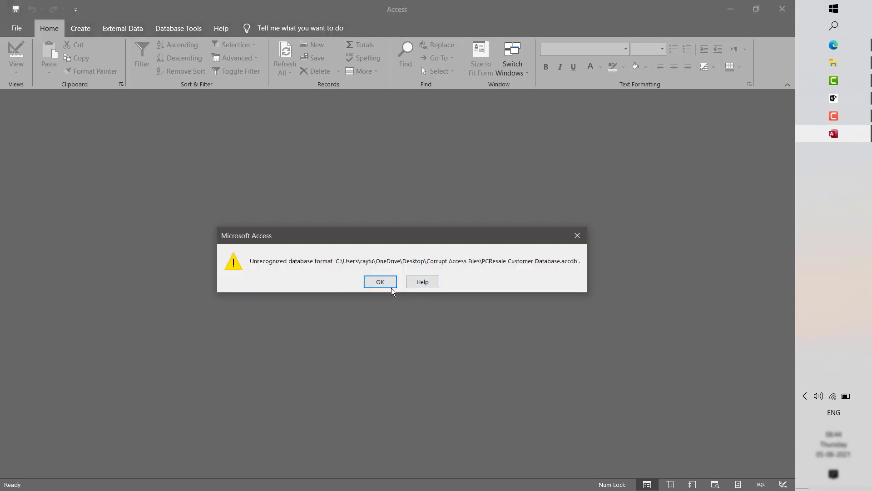
{"action": "mouse_move", "coordinate": [382, 303]}
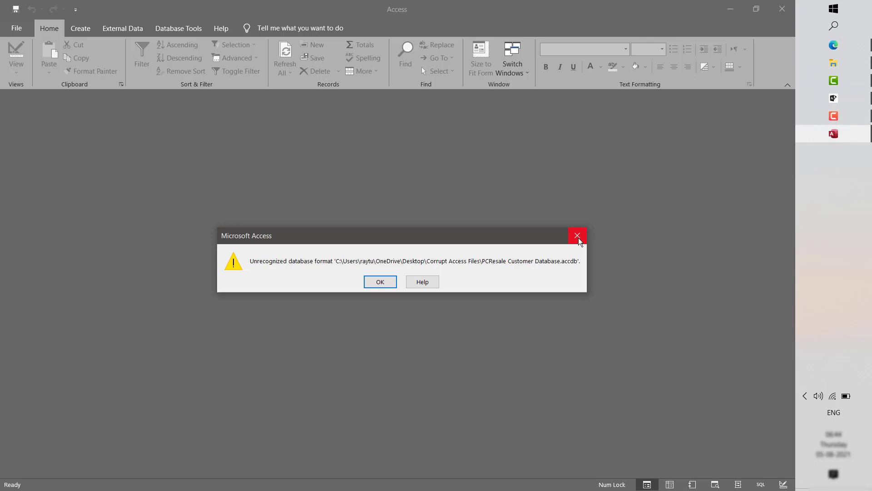
{"action": "mouse_move", "coordinate": [577, 235]}
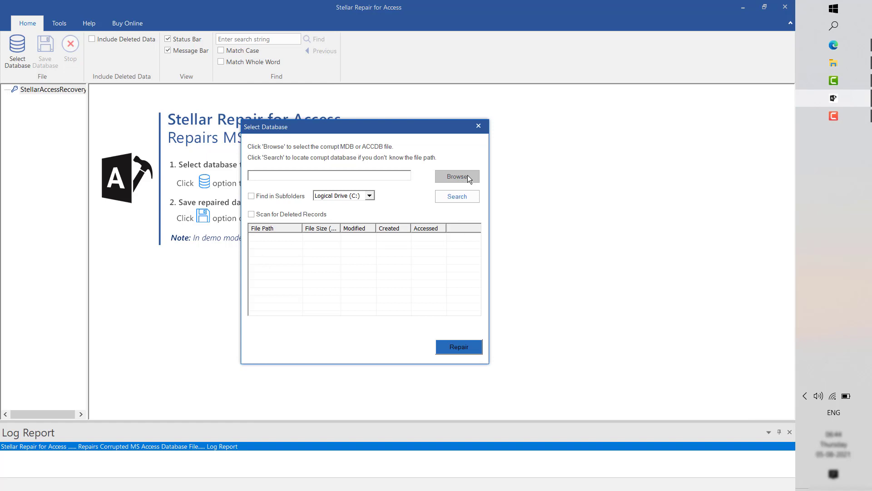
Browse to Desktop > Corrupt Access Files and load PCResale Customer Database.accdb for repair
{"action": "left_click", "coordinate": [456, 177]}
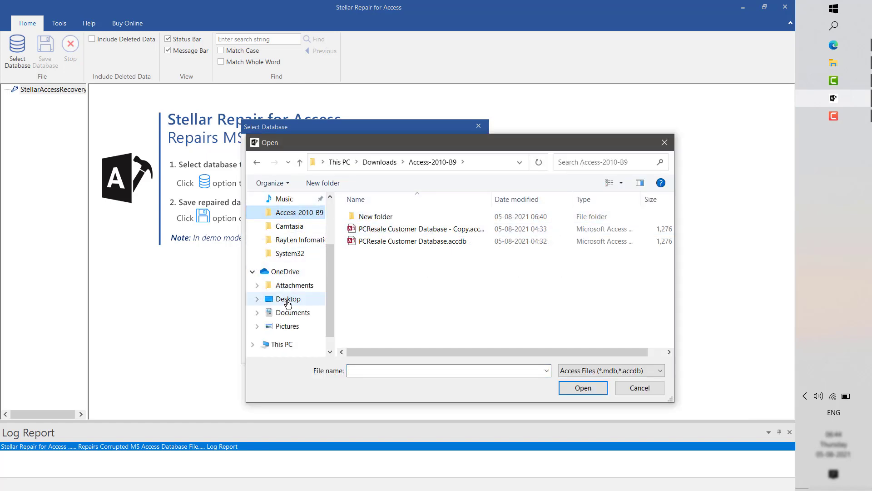
{"action": "left_click", "coordinate": [288, 299]}
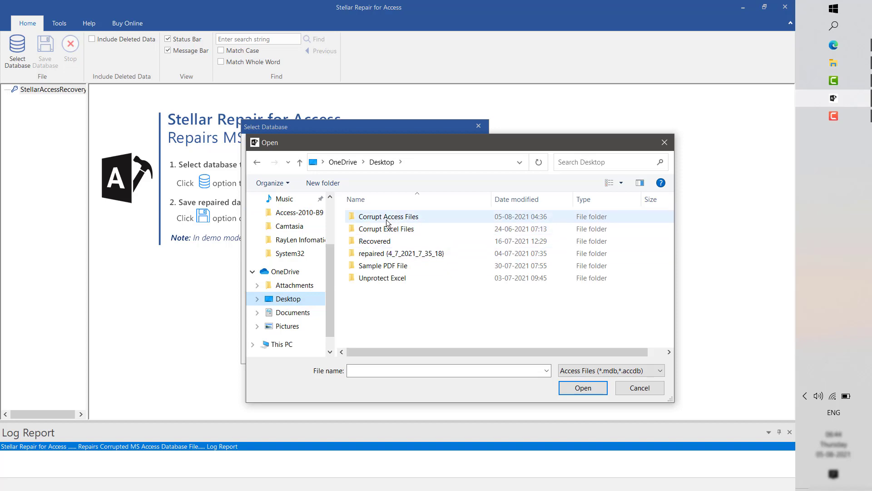
{"action": "double_click", "coordinate": [388, 216]}
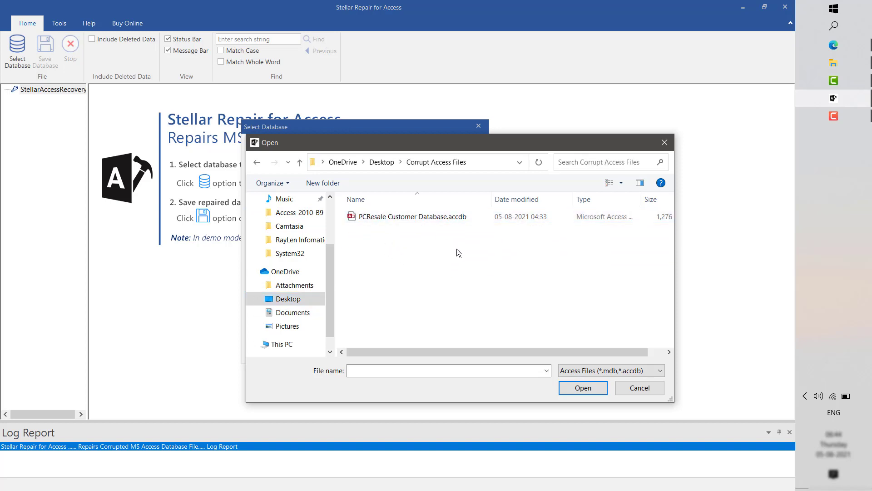
{"action": "left_click", "coordinate": [411, 216]}
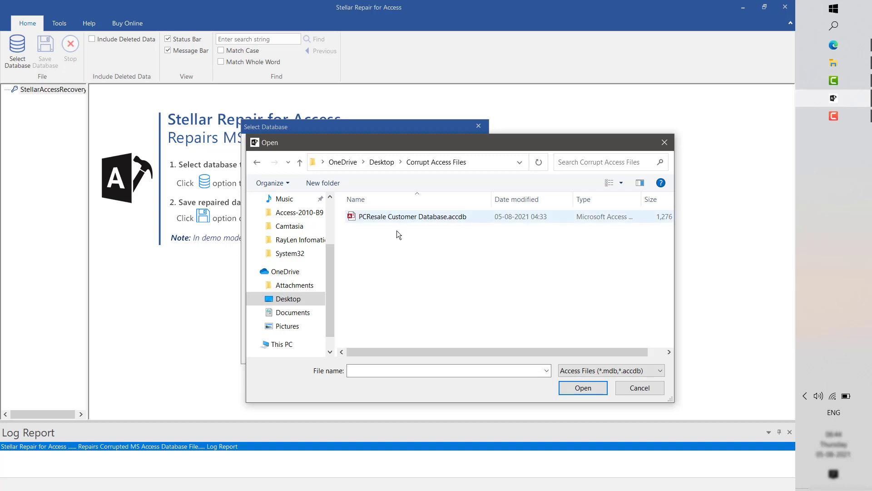
{"action": "left_click", "coordinate": [412, 217]}
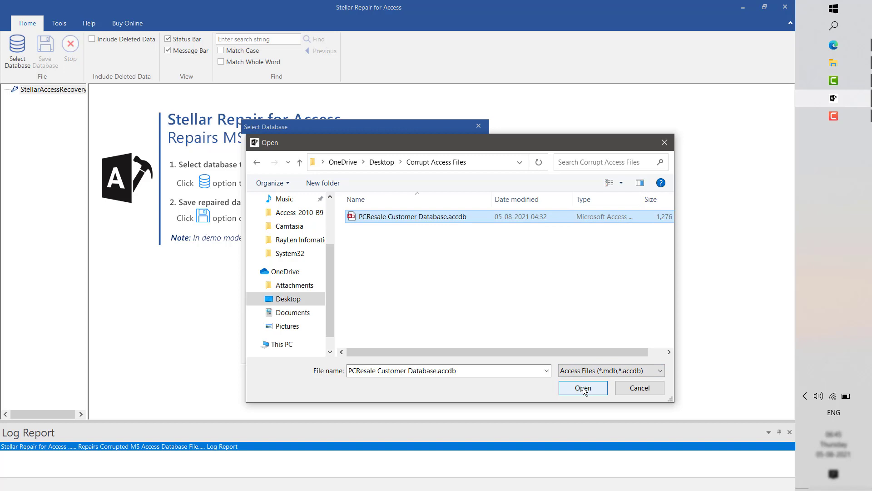
{"action": "left_click", "coordinate": [583, 389]}
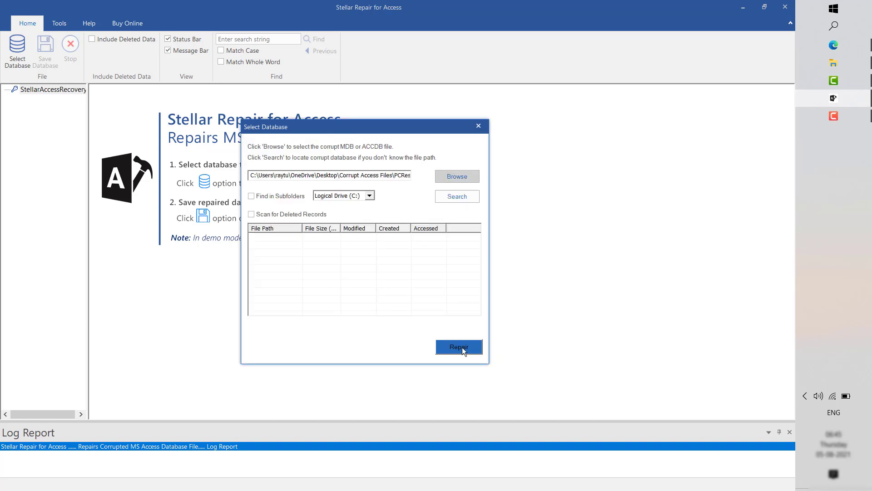
Repair the PCResale database and acknowledge the Repairing Complete message
{"action": "left_click", "coordinate": [458, 347]}
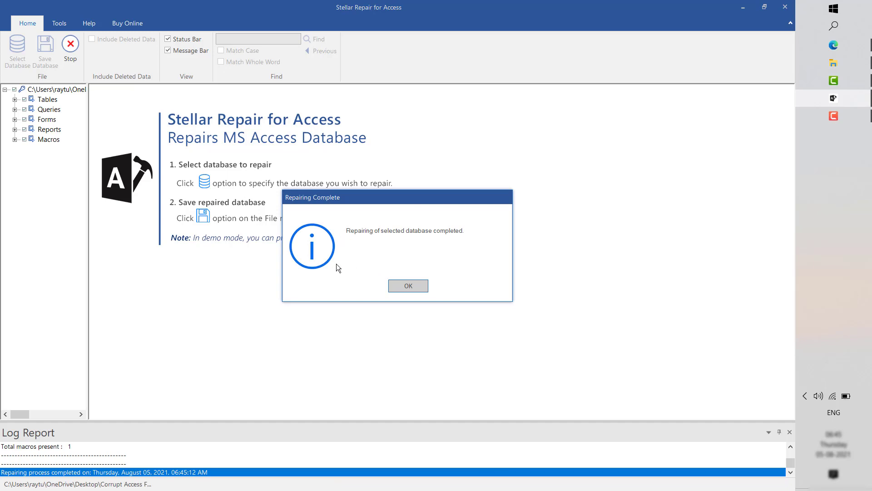
{"action": "mouse_move", "coordinate": [364, 255]}
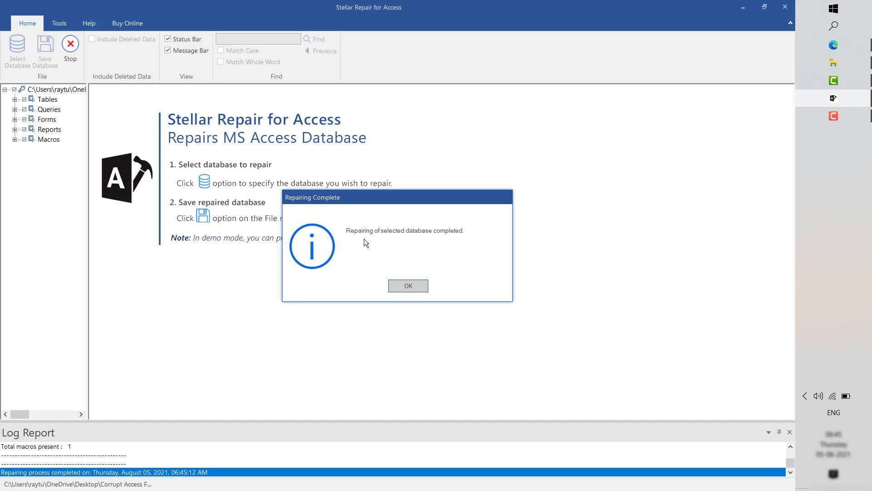
{"action": "mouse_move", "coordinate": [434, 247]}
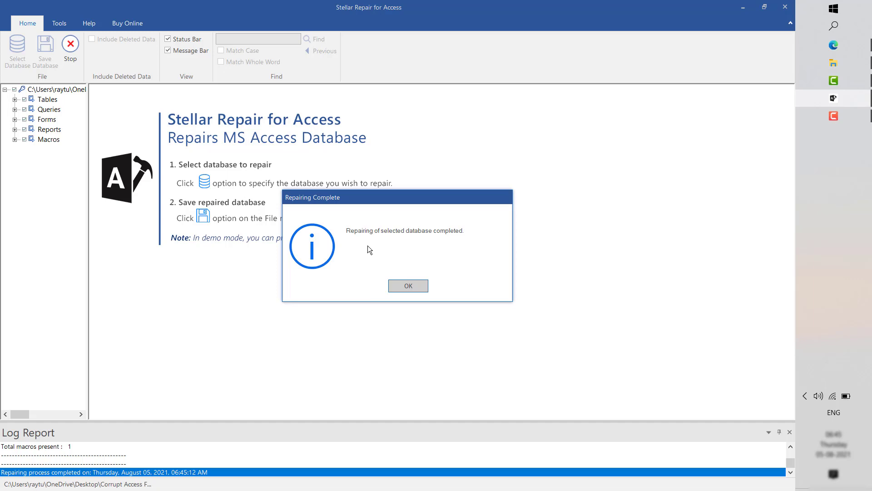
{"action": "mouse_move", "coordinate": [382, 245]}
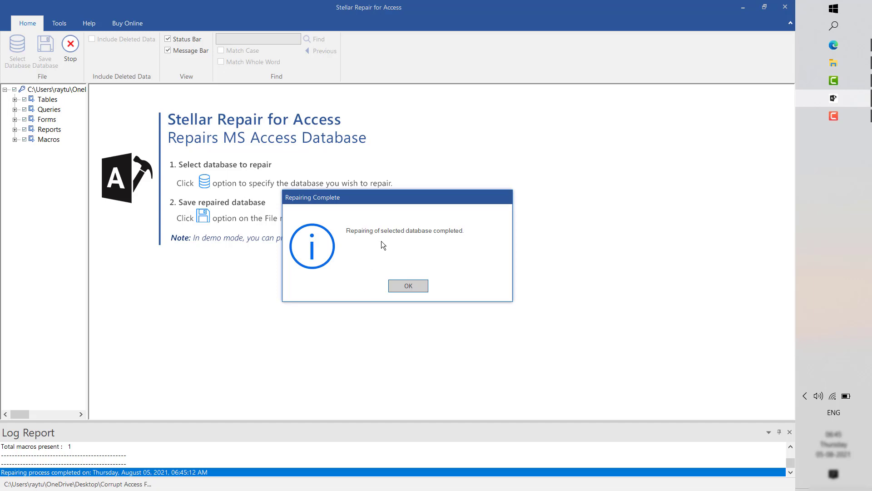
{"action": "mouse_move", "coordinate": [409, 293]}
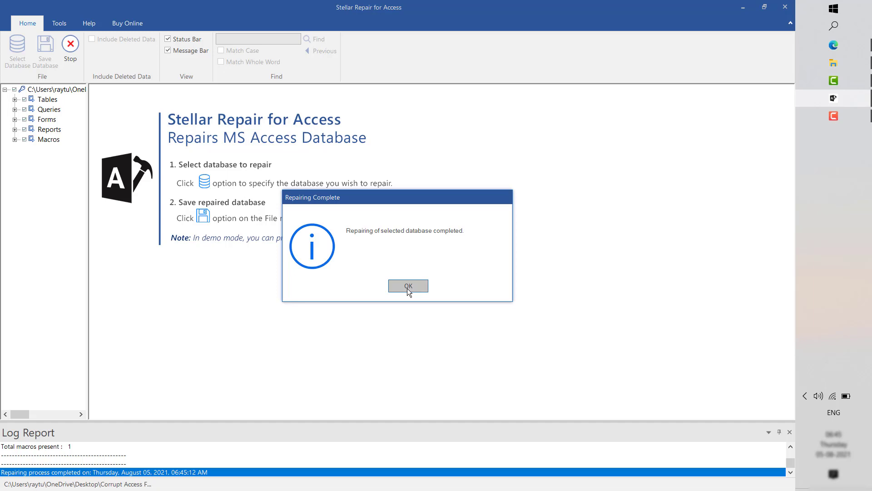
{"action": "left_click", "coordinate": [408, 286]}
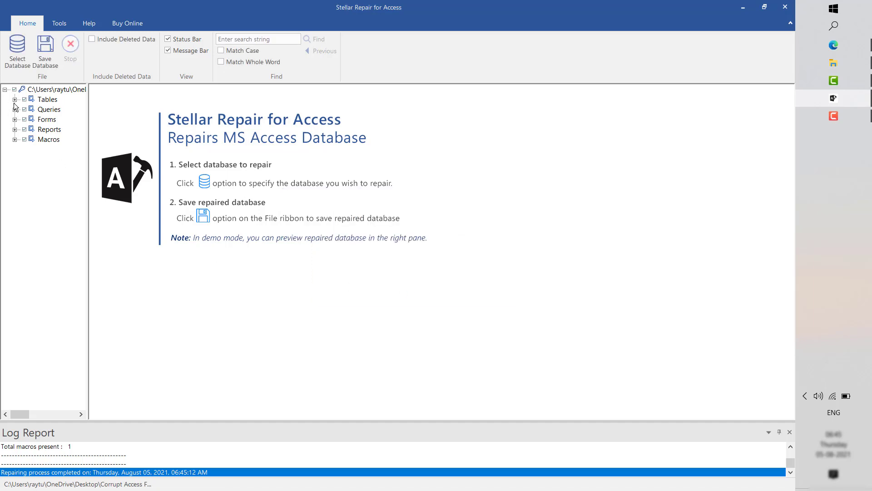
Expand Tables, Queries and Forms and preview CustomerT, EmployeeT, ShippingT, then CustomerT again
{"action": "left_click", "coordinate": [14, 99]}
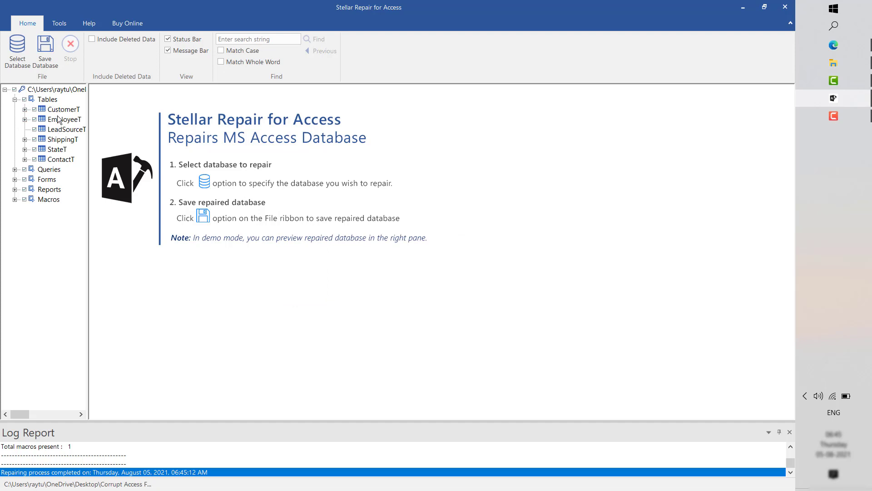
{"action": "left_click", "coordinate": [63, 109]}
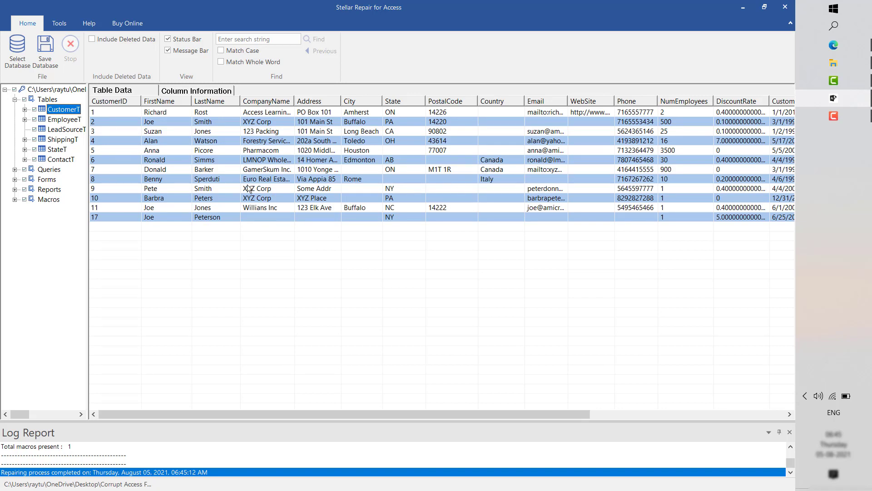
{"action": "left_click", "coordinate": [64, 119]}
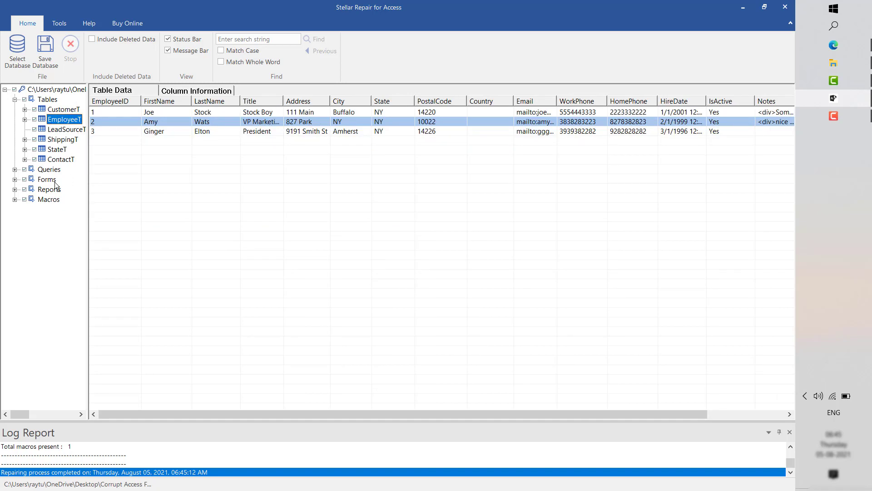
{"action": "left_click", "coordinate": [14, 169]}
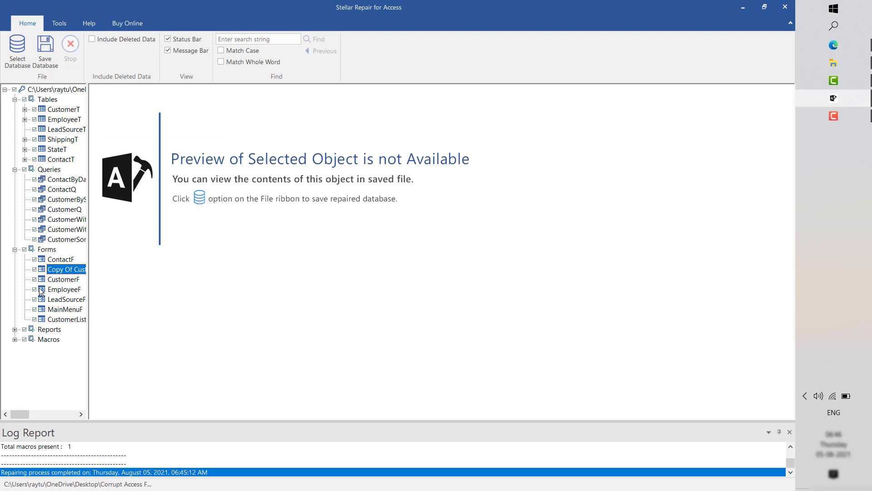
{"action": "left_click", "coordinate": [62, 139]}
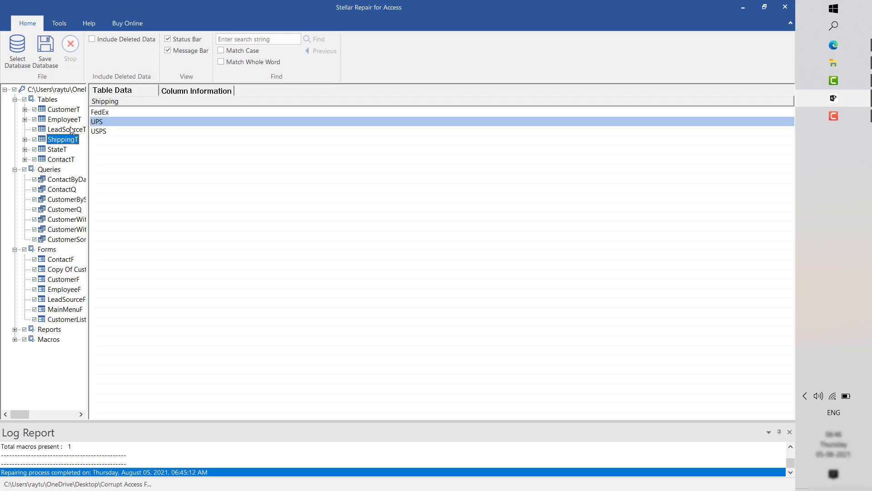
{"action": "left_click", "coordinate": [64, 110]}
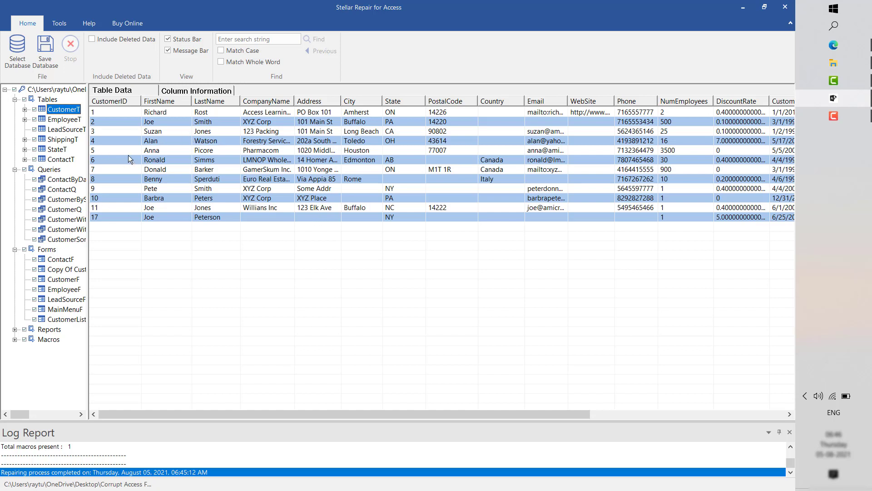
{"action": "mouse_move", "coordinate": [64, 121]}
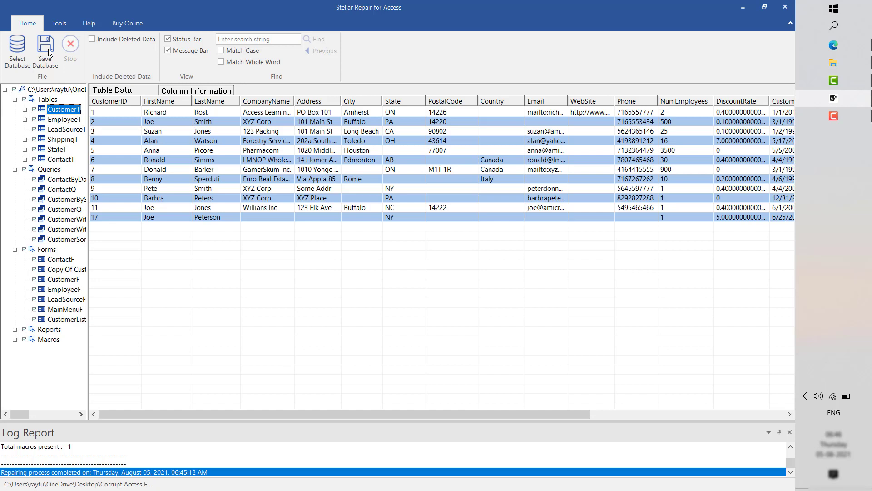
Save the repaired database to Desktop > Corrupt Access Files via Select New Folder
{"action": "left_click", "coordinate": [44, 53]}
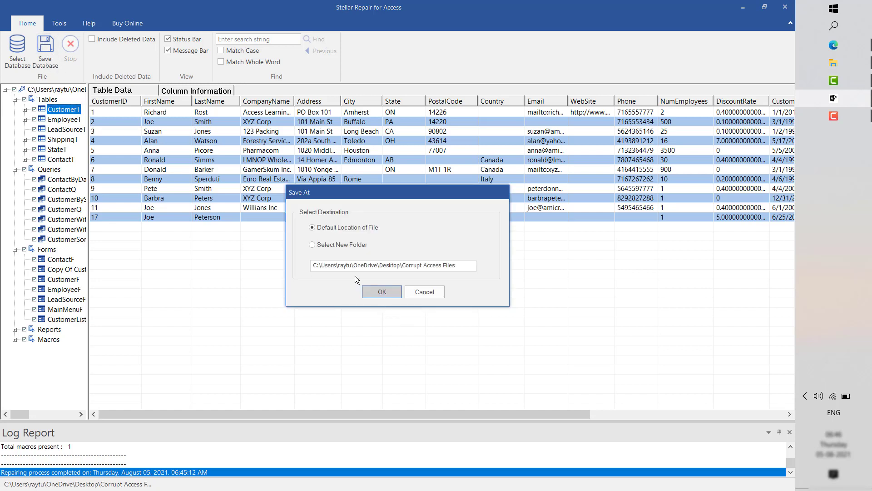
{"action": "left_click", "coordinate": [311, 245]}
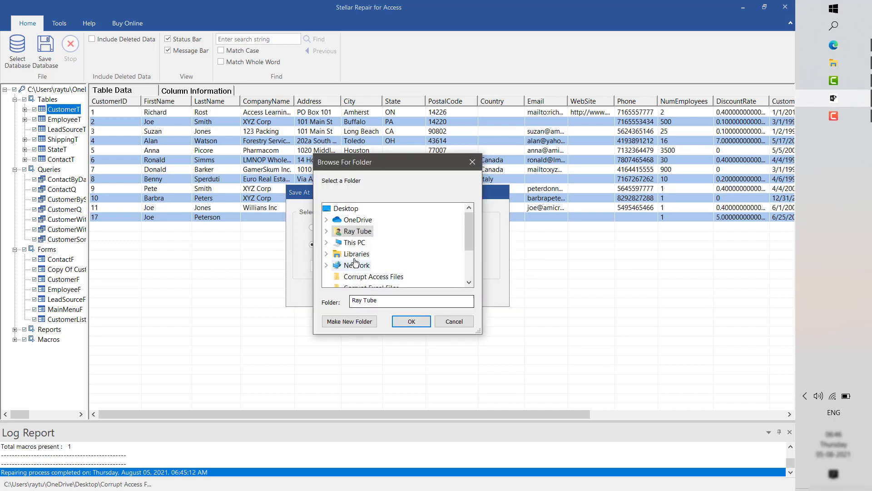
{"action": "mouse_move", "coordinate": [356, 264]}
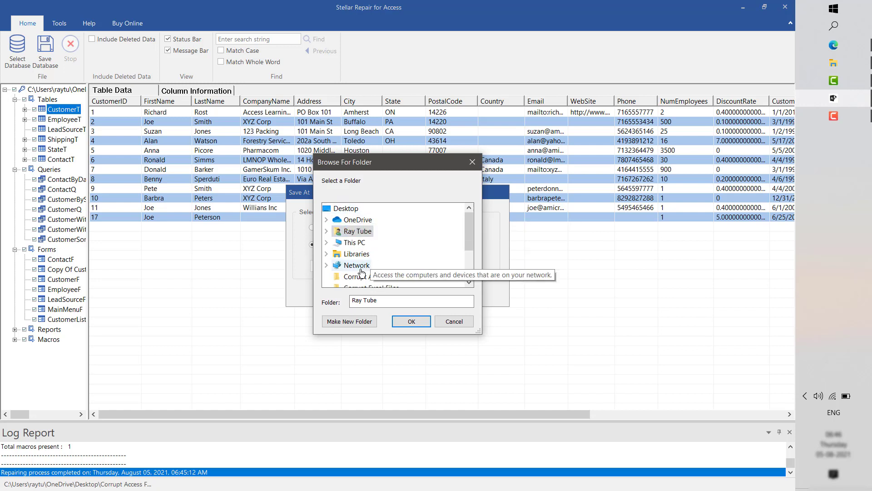
{"action": "left_click", "coordinate": [374, 276]}
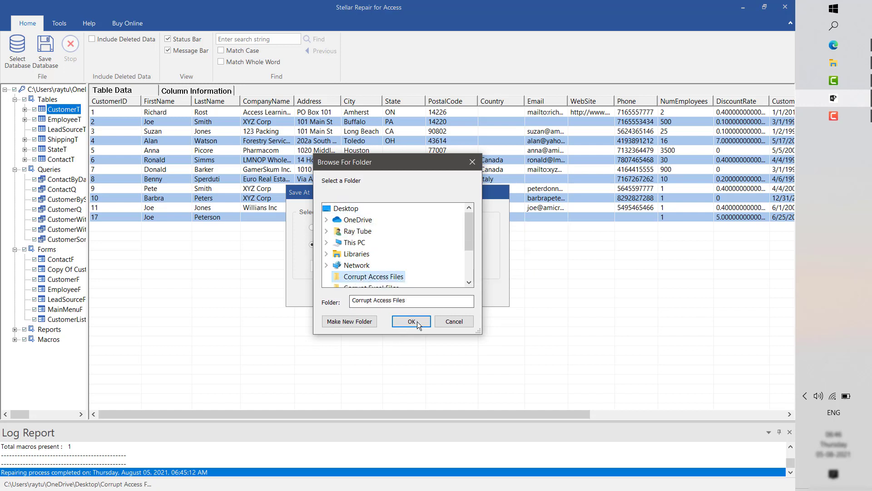
{"action": "left_click", "coordinate": [411, 320]}
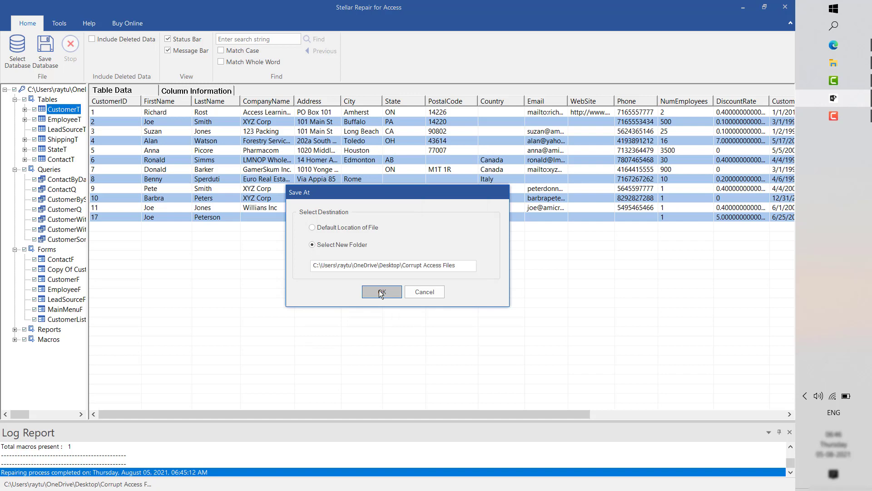
{"action": "left_click", "coordinate": [381, 292]}
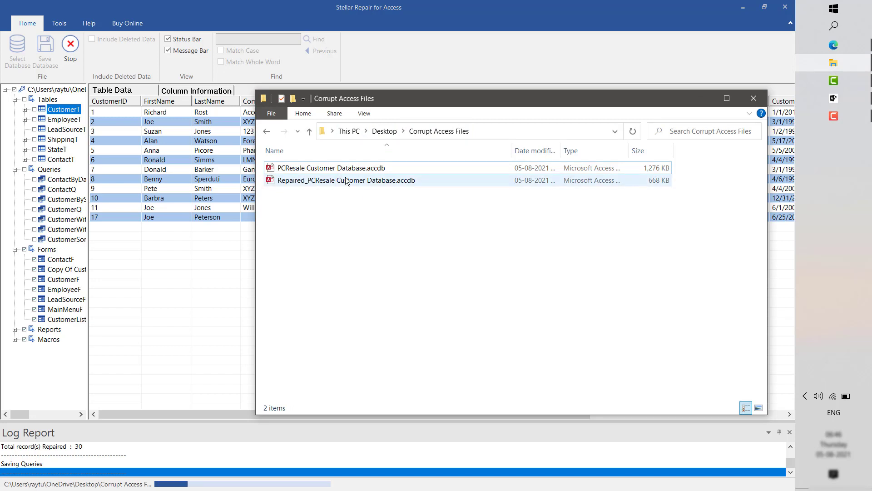
Select Repaired_PCResale Customer Database.accdb (668 KB) in the Corrupt Access Files folder
{"action": "left_click", "coordinate": [346, 180]}
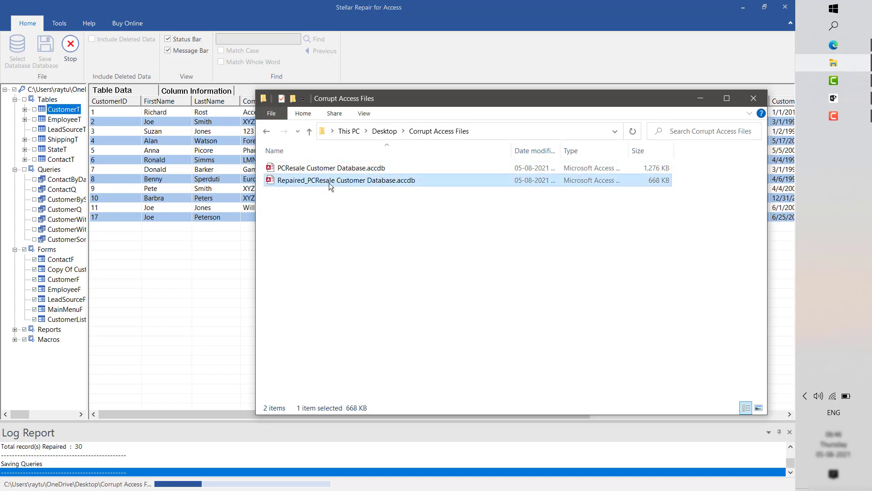
{"action": "mouse_move", "coordinate": [346, 180]}
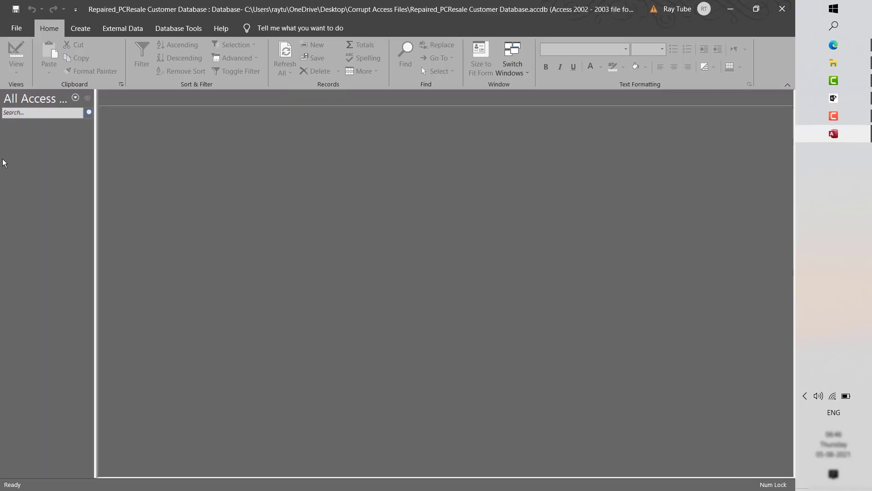
Expand the repaired database's Navigation Pane and open a recovered table to check its data
{"action": "left_click", "coordinate": [38, 151]}
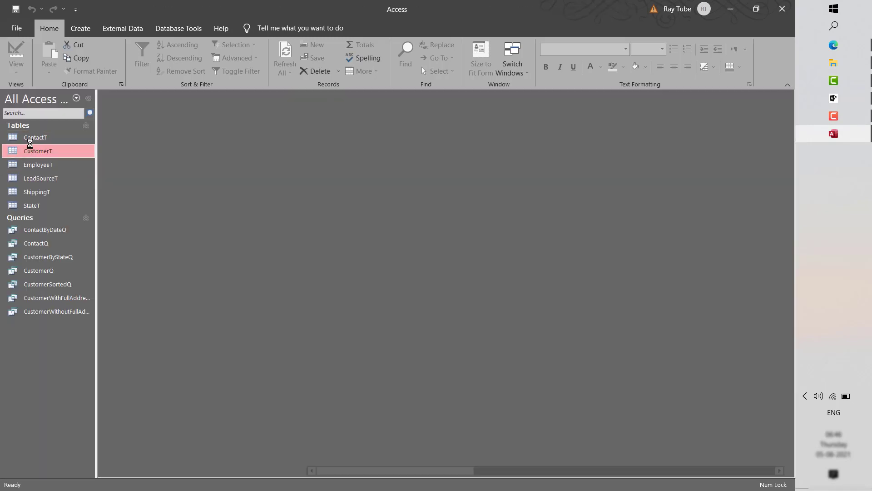
{"action": "double_click", "coordinate": [37, 151]}
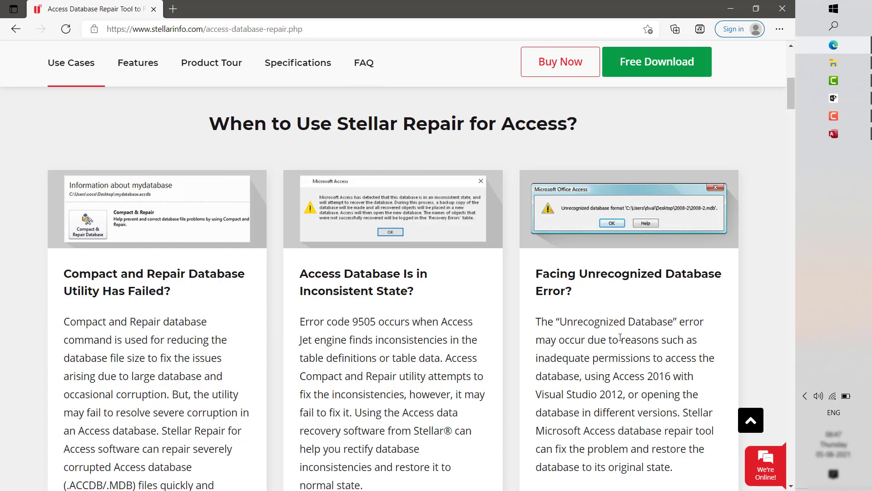
{"action": "mouse_move", "coordinate": [638, 309]}
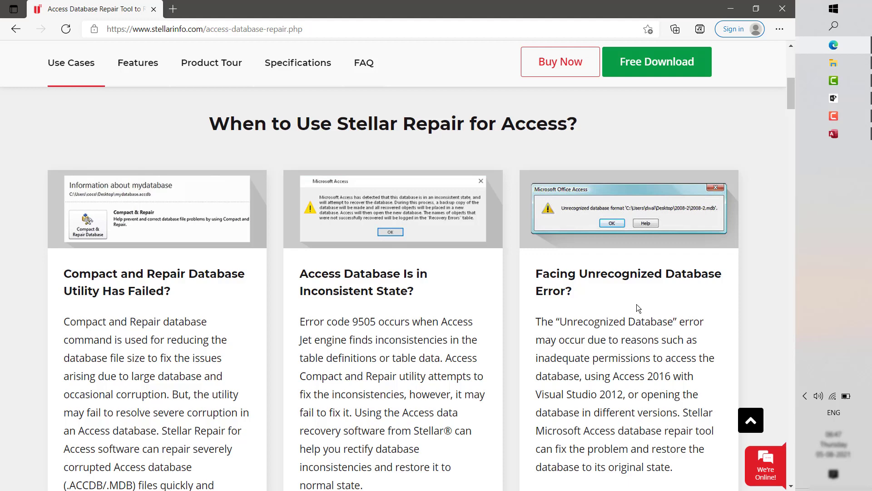
Review the product page's Features section, including deleted-record recovery, previews and selective object recovery
{"action": "scroll", "scroll_direction": "down", "scroll_amount": 3}
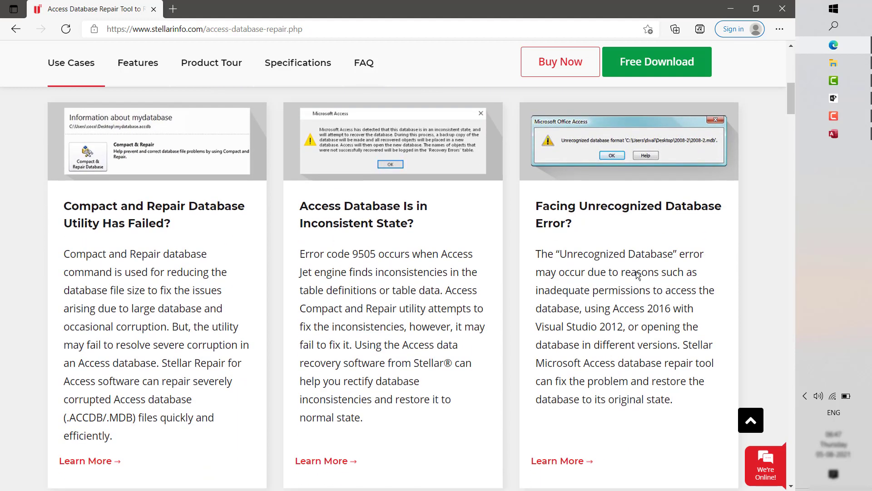
{"action": "left_click", "coordinate": [138, 63]}
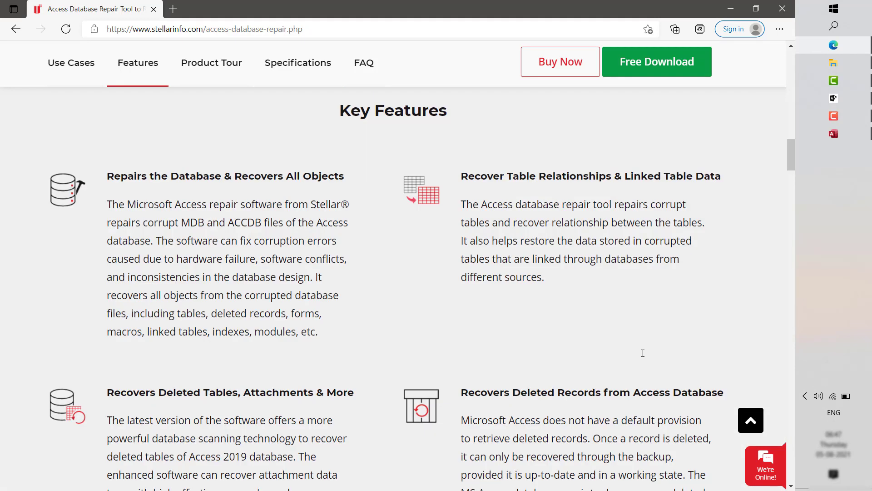
{"action": "mouse_move", "coordinate": [102, 339]}
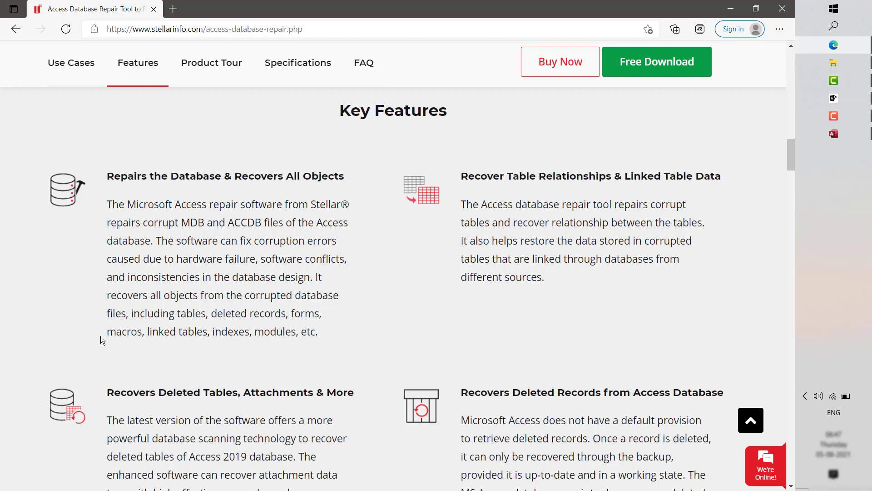
{"action": "mouse_move", "coordinate": [286, 192]}
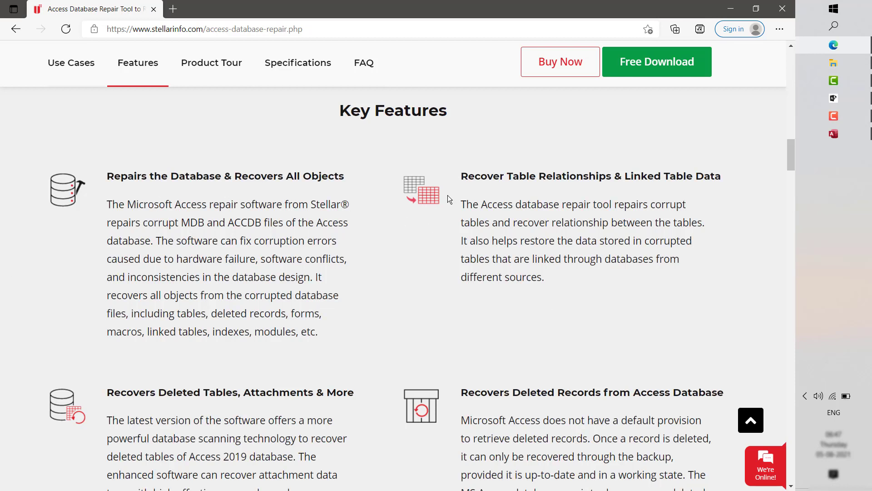
{"action": "mouse_move", "coordinate": [567, 273]}
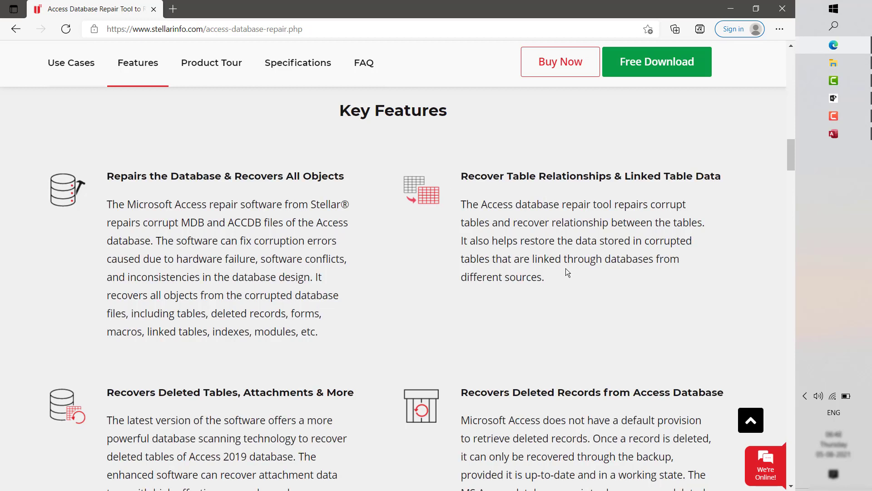
{"action": "scroll", "scroll_direction": "down", "scroll_amount": 3}
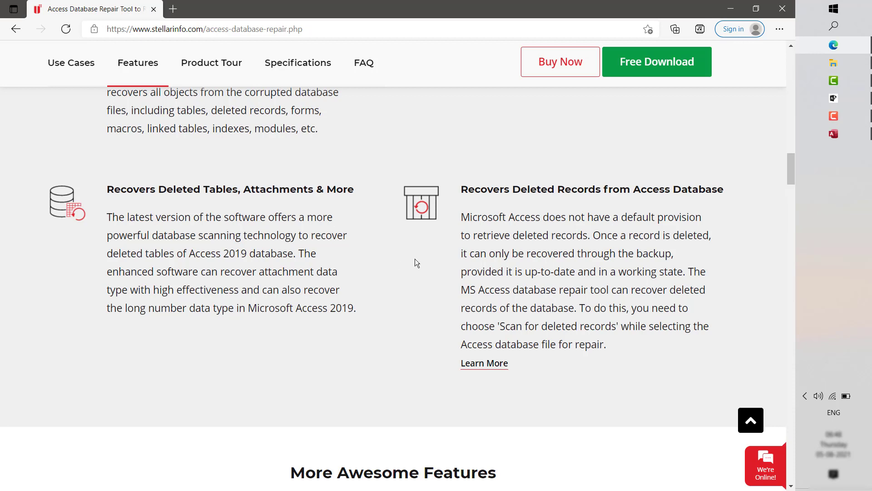
{"action": "mouse_move", "coordinate": [661, 320]}
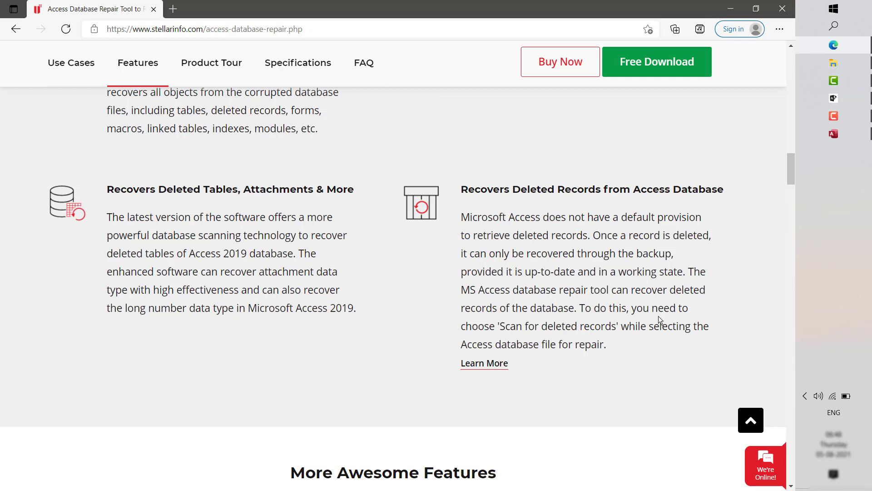
{"action": "scroll", "scroll_direction": "down", "scroll_amount": 3}
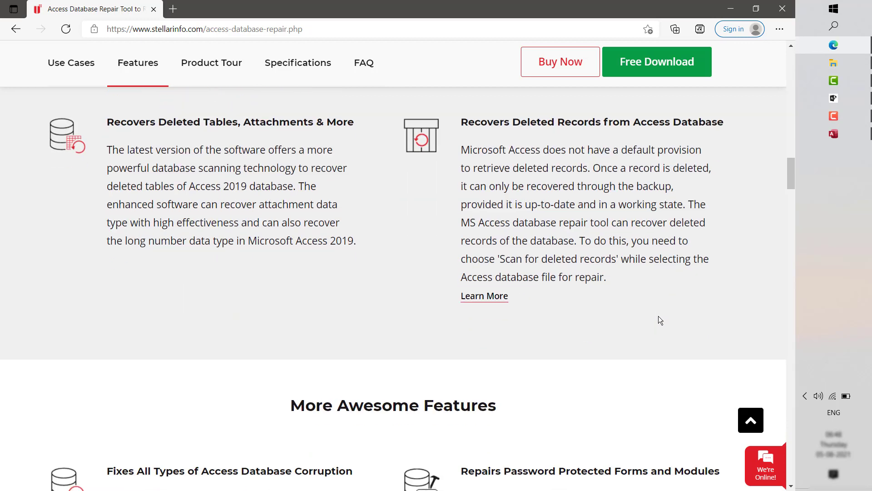
{"action": "scroll", "scroll_direction": "down", "scroll_amount": 3}
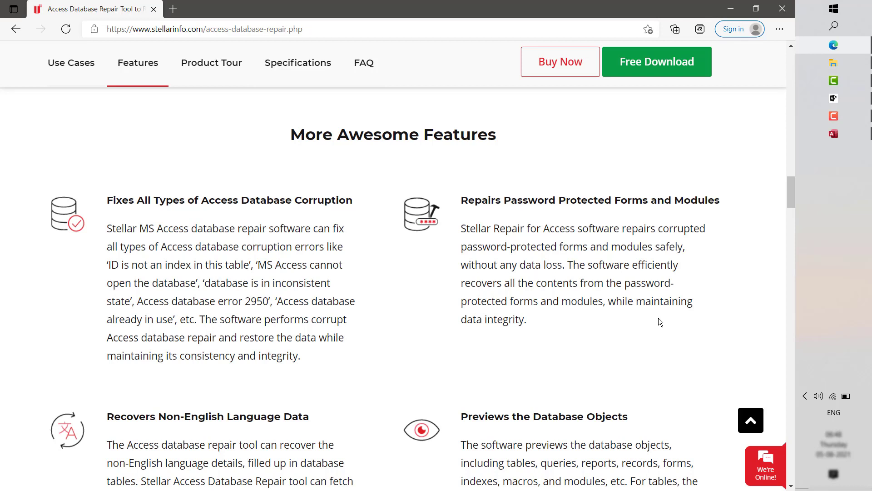
{"action": "mouse_move", "coordinate": [480, 217]}
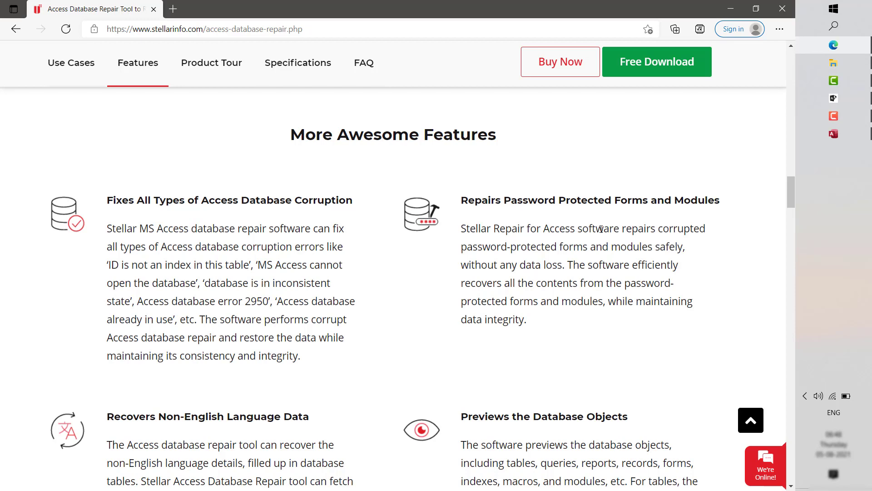
{"action": "scroll", "scroll_direction": "down", "scroll_amount": 3}
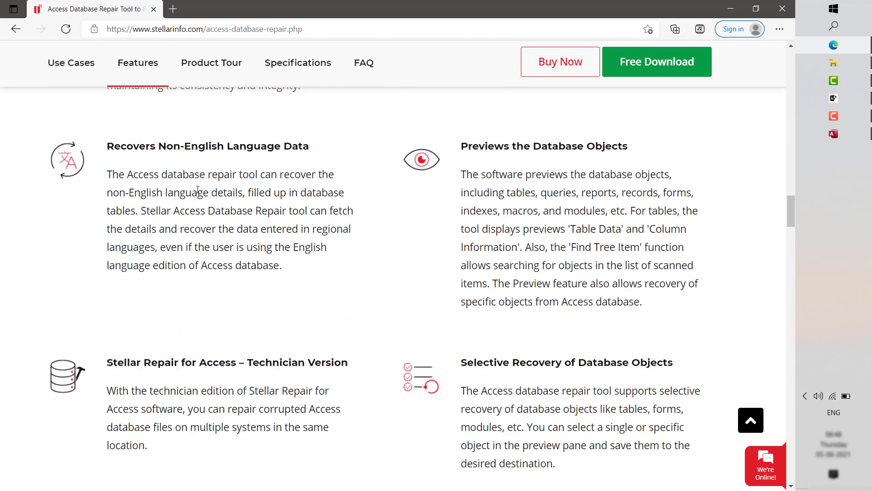
{"action": "mouse_move", "coordinate": [477, 200]}
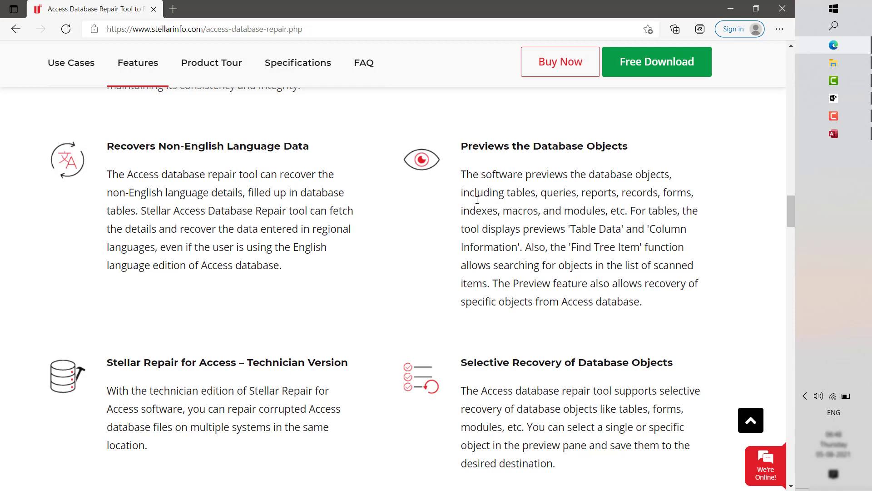
{"action": "scroll", "scroll_direction": "down", "scroll_amount": 3}
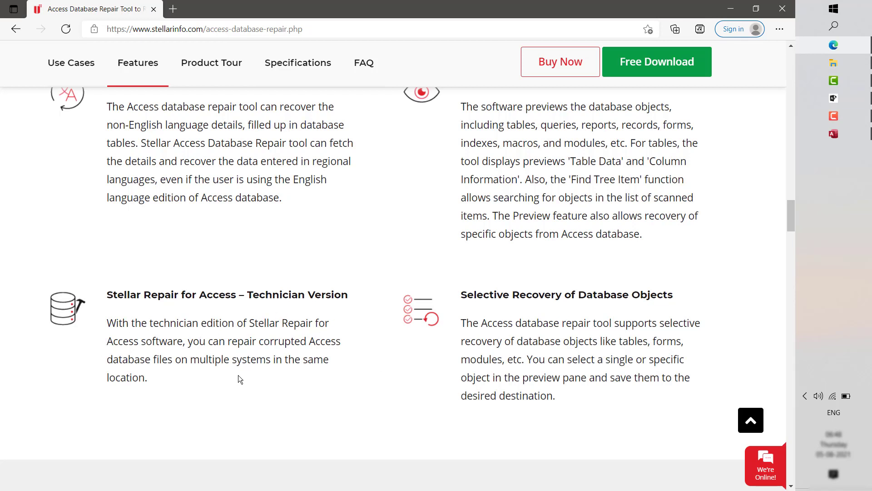
{"action": "mouse_move", "coordinate": [332, 391]}
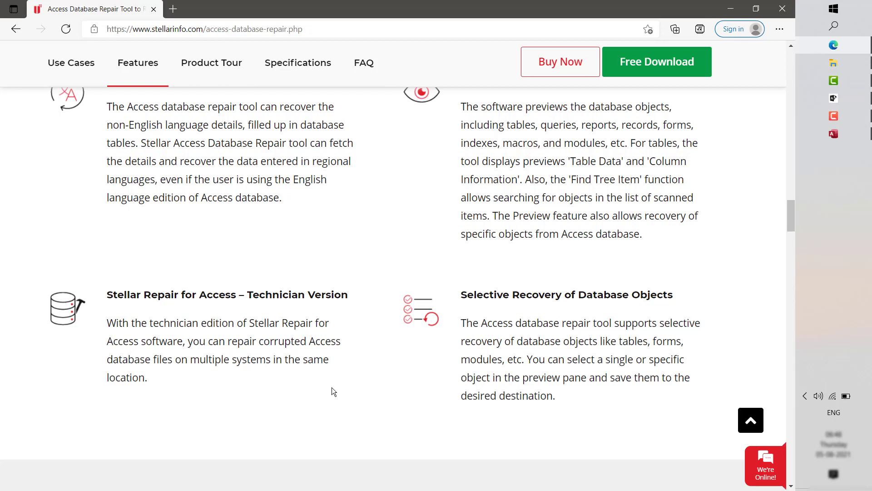
{"action": "mouse_move", "coordinate": [472, 336]}
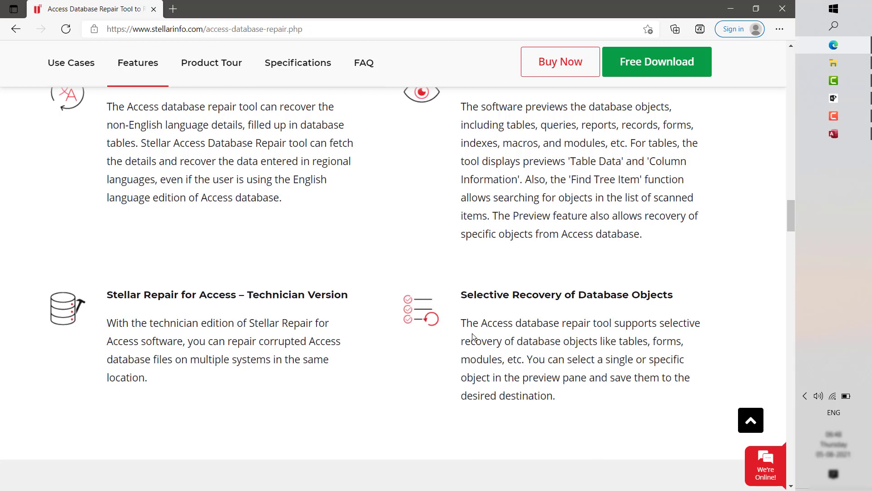